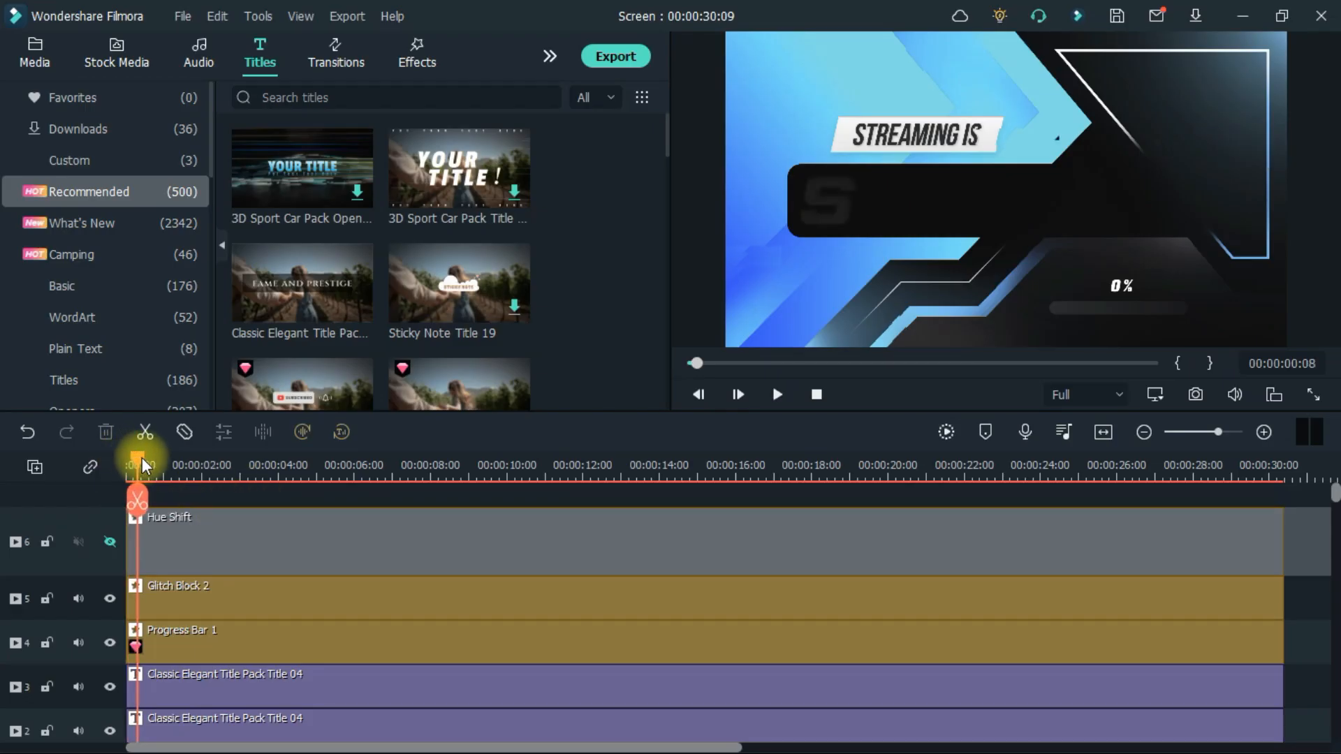
Scrub the playhead to about 00:00:11 to show the full STARTING title at 39%
drag(137, 465, 323, 465)
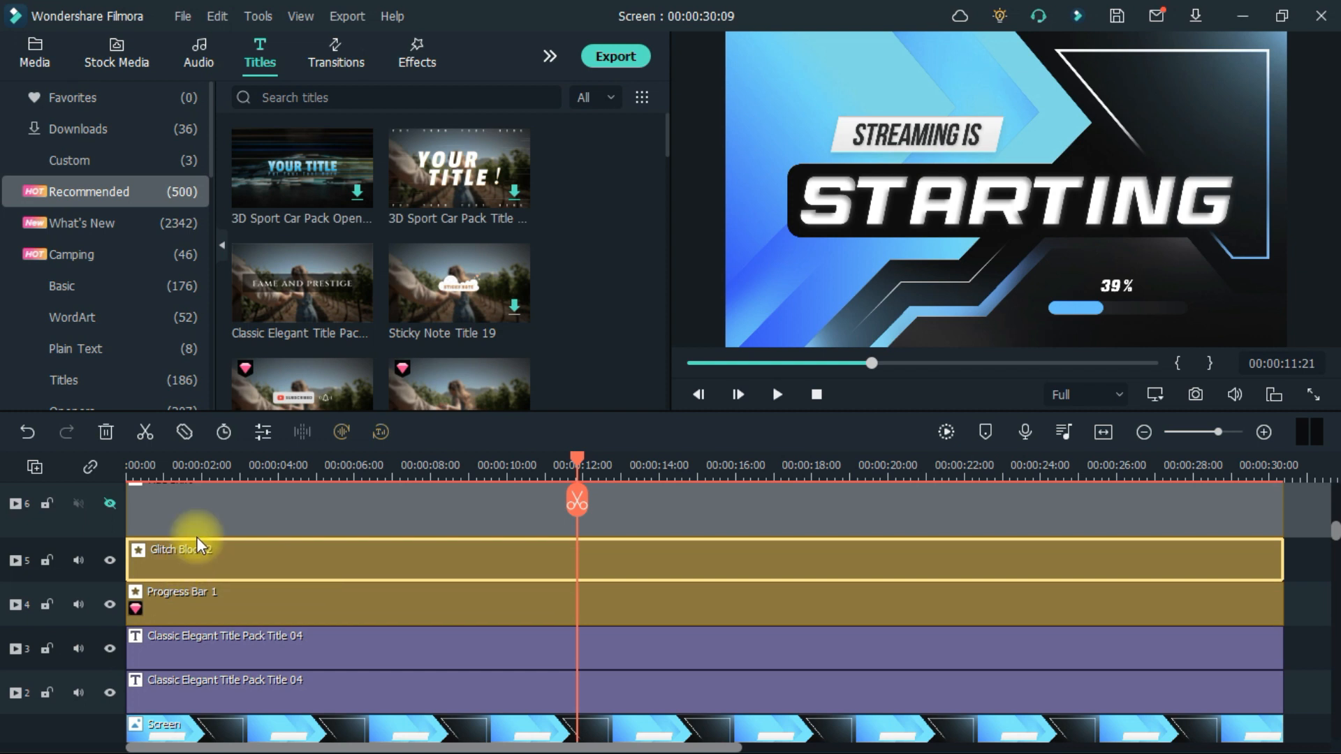
mouse_move(262, 432)
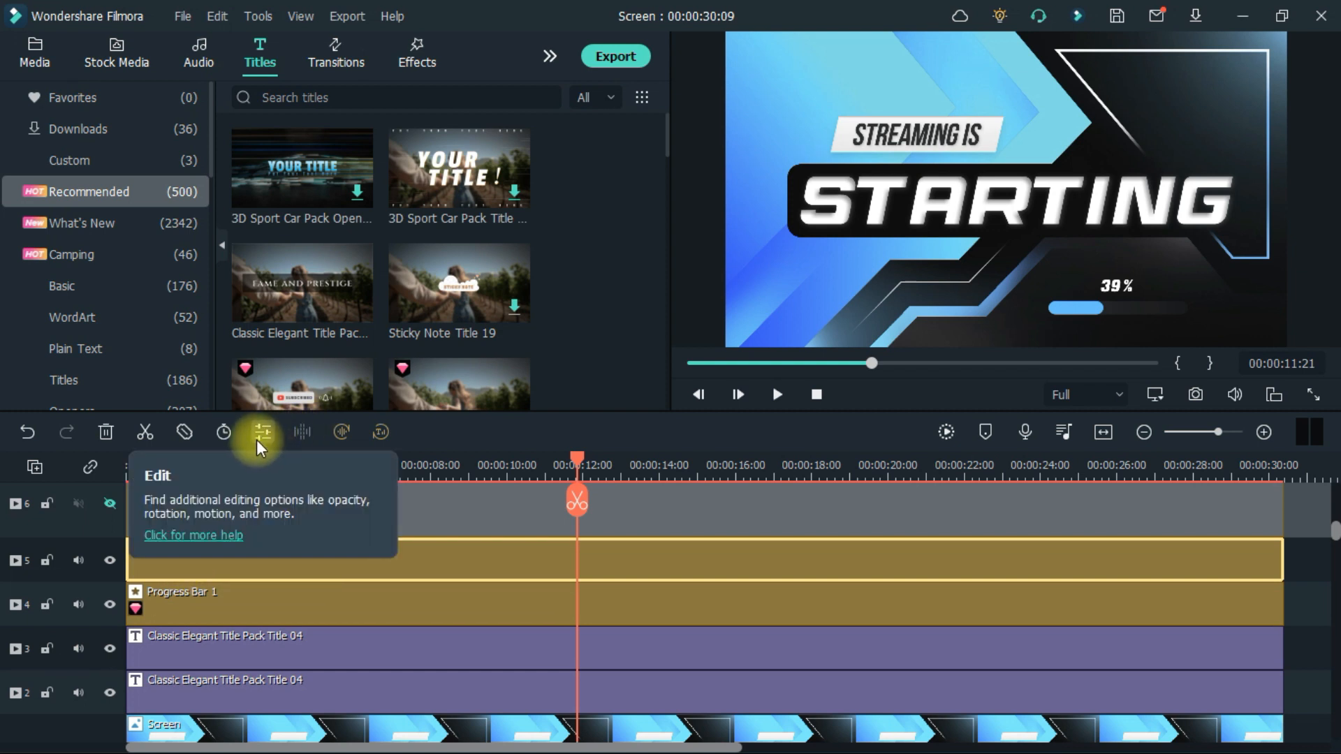
click(262, 431)
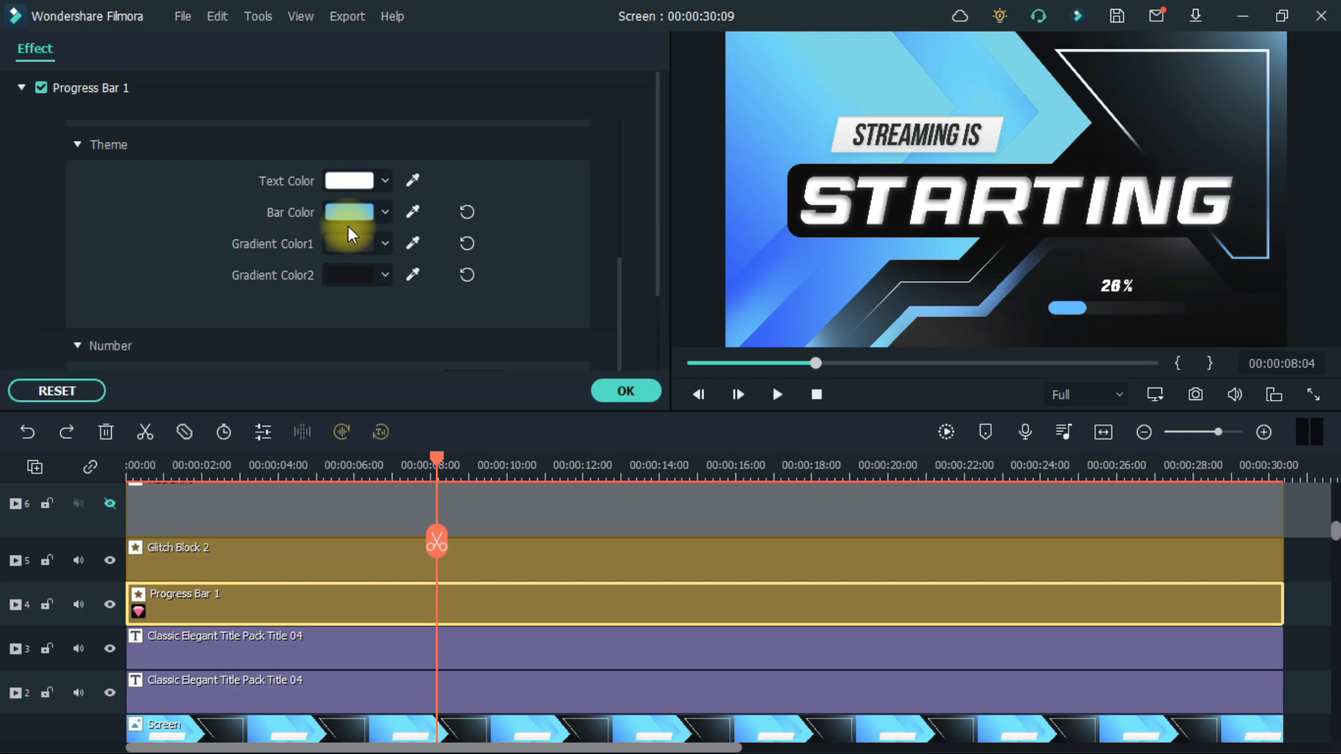
click(625, 391)
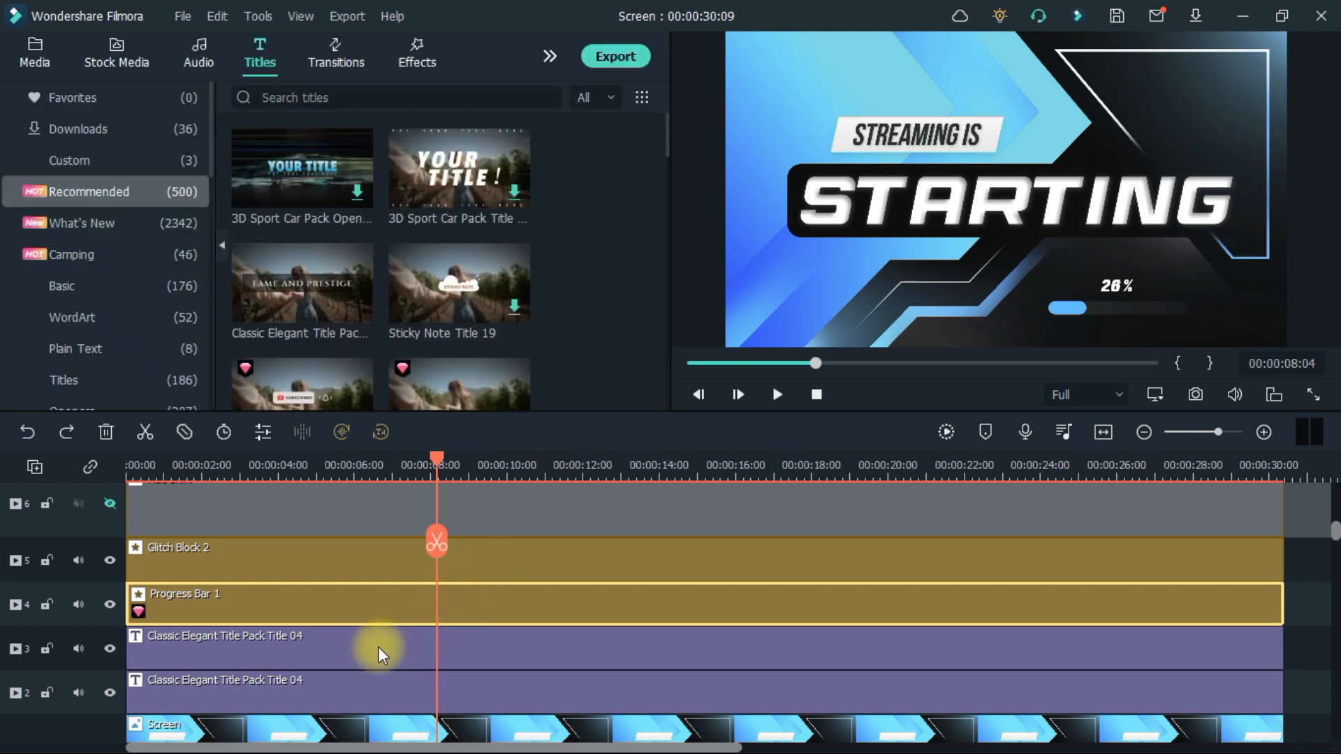
click(109, 648)
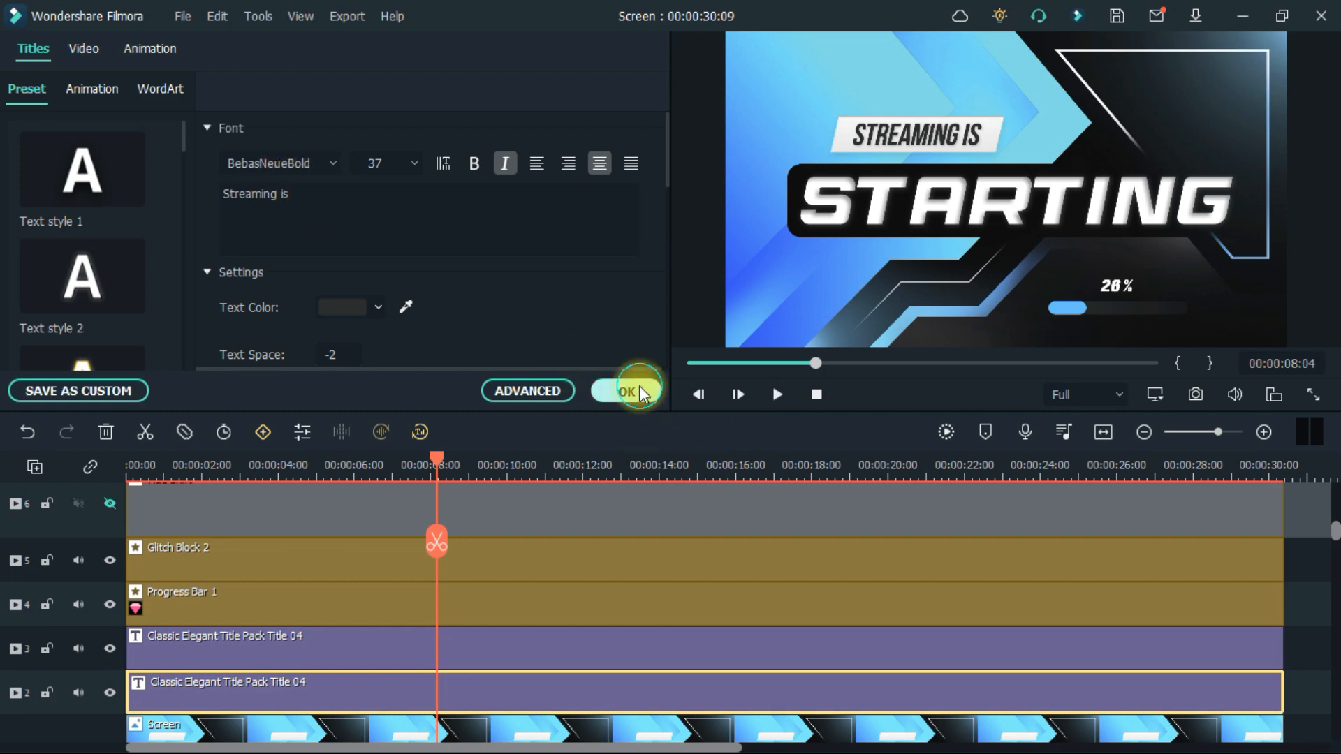
click(627, 391)
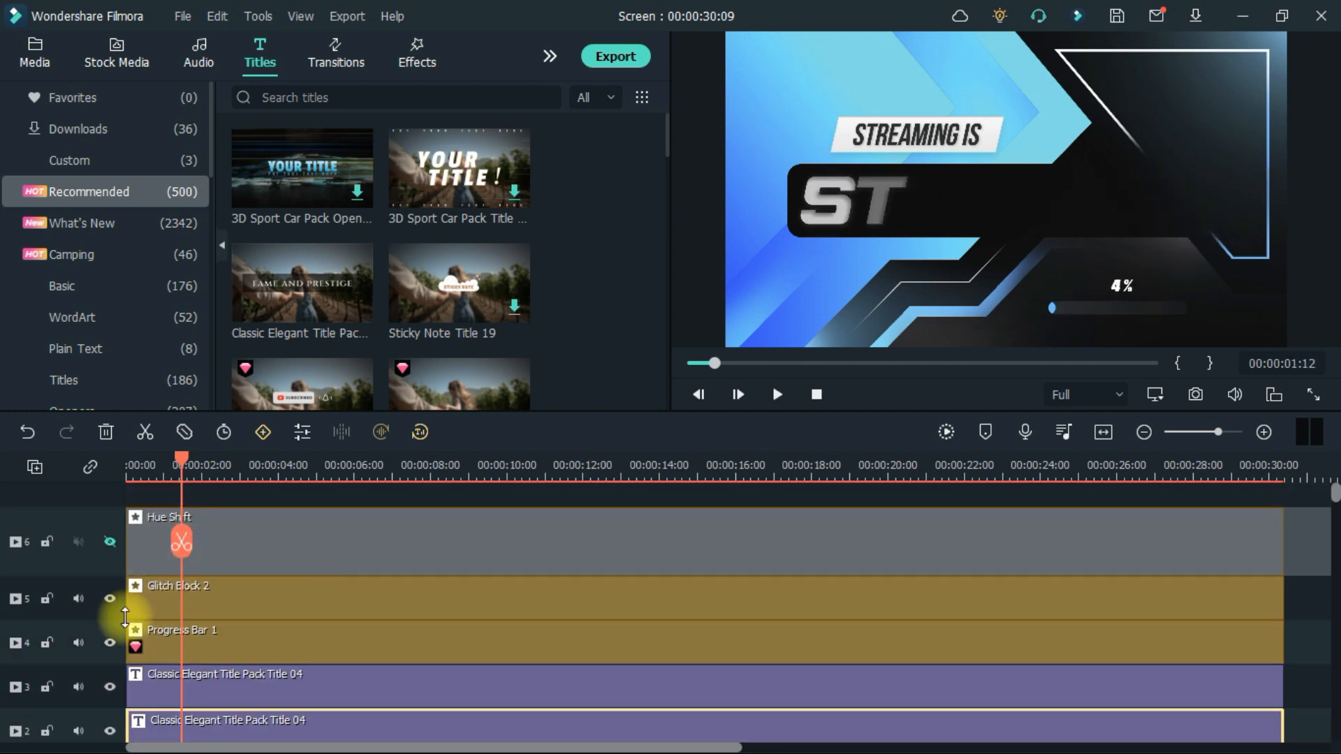
Unhide the Hue Shift layer and adjust its Hue slider to turn the blue artwork pink
click(110, 542)
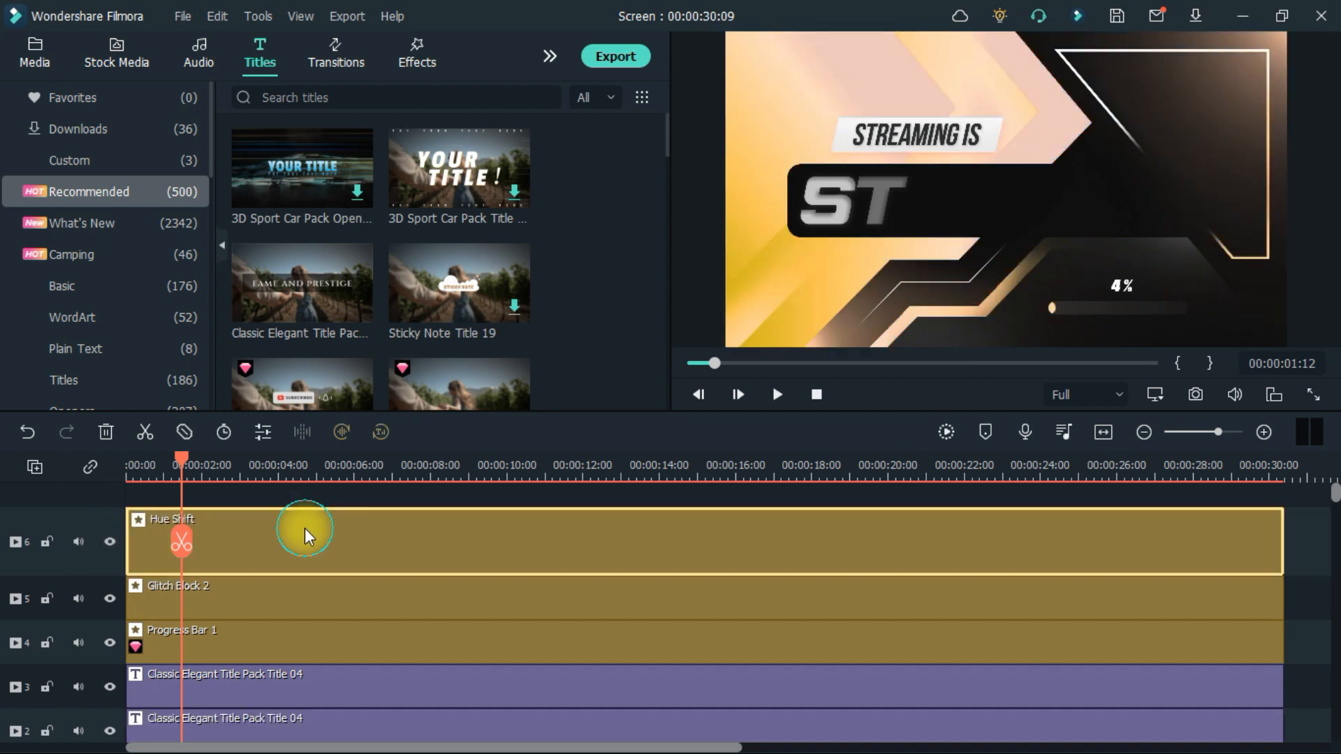
double_click(300, 538)
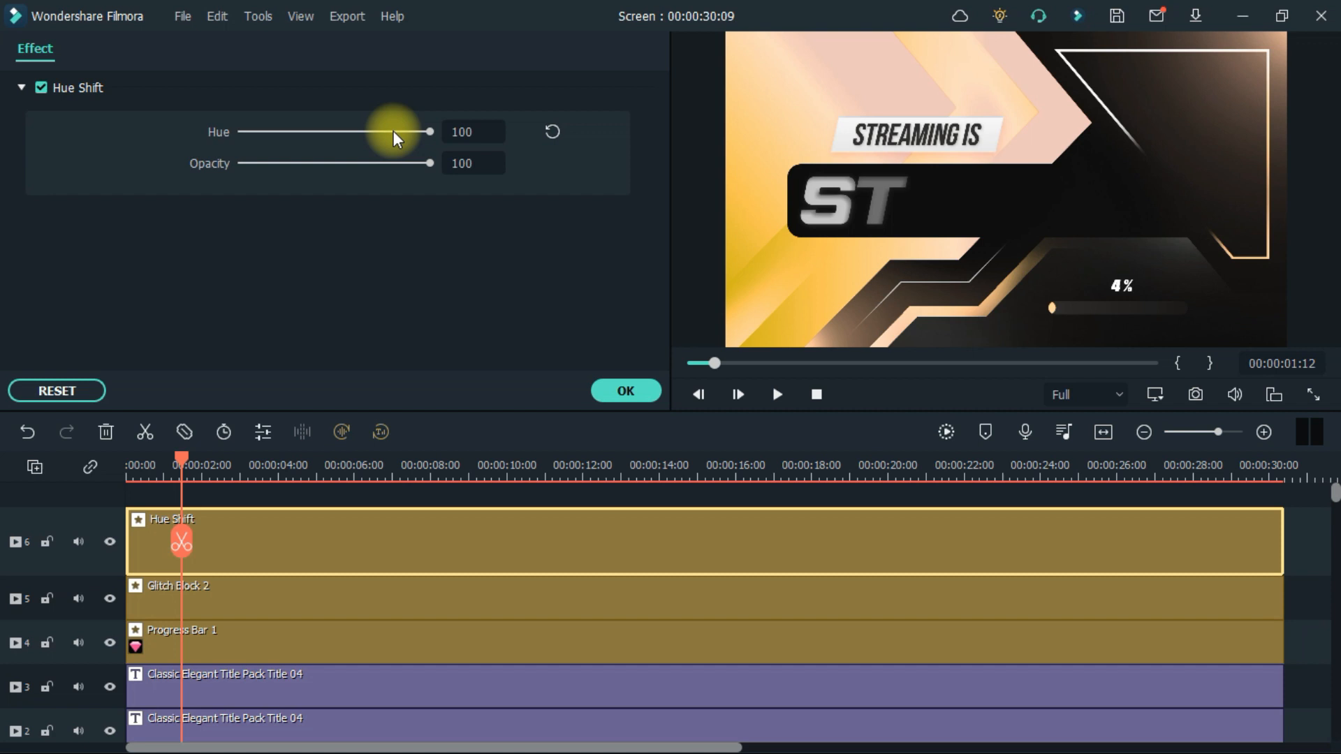
drag(427, 132, 329, 133)
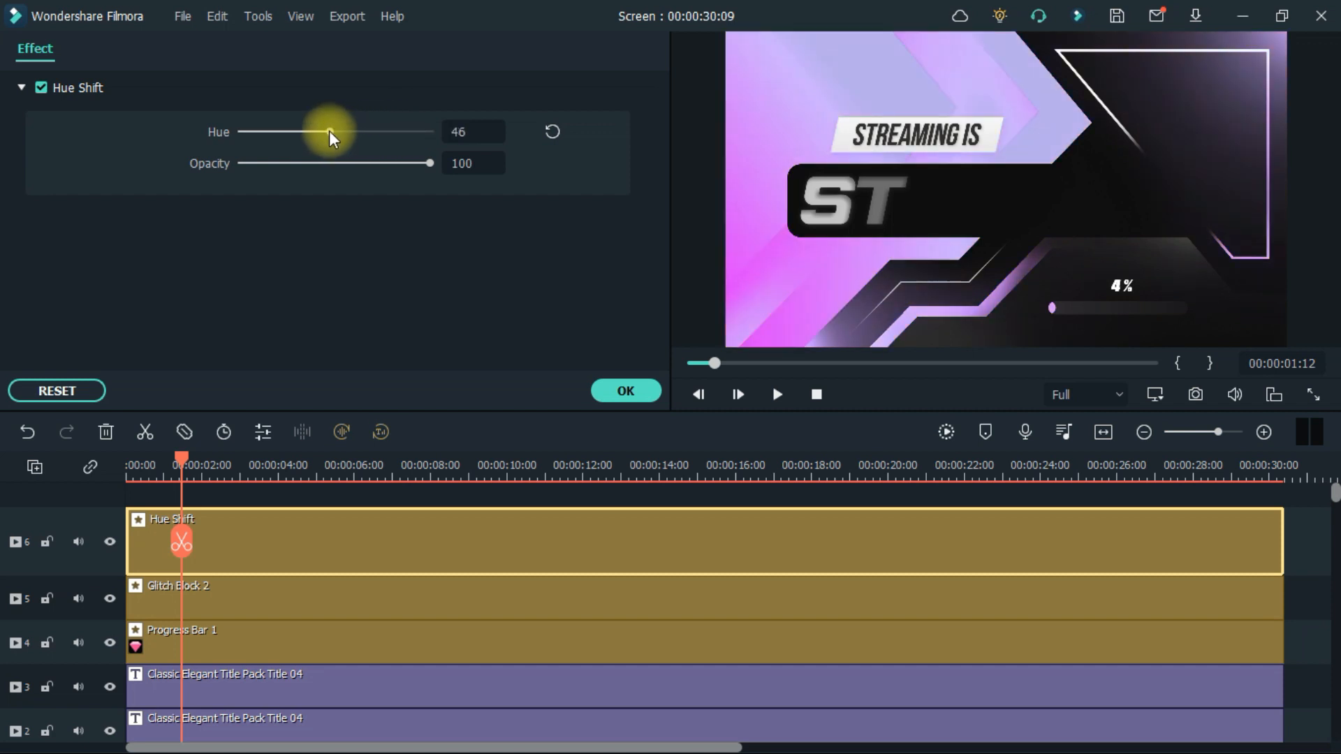
drag(329, 133, 242, 133)
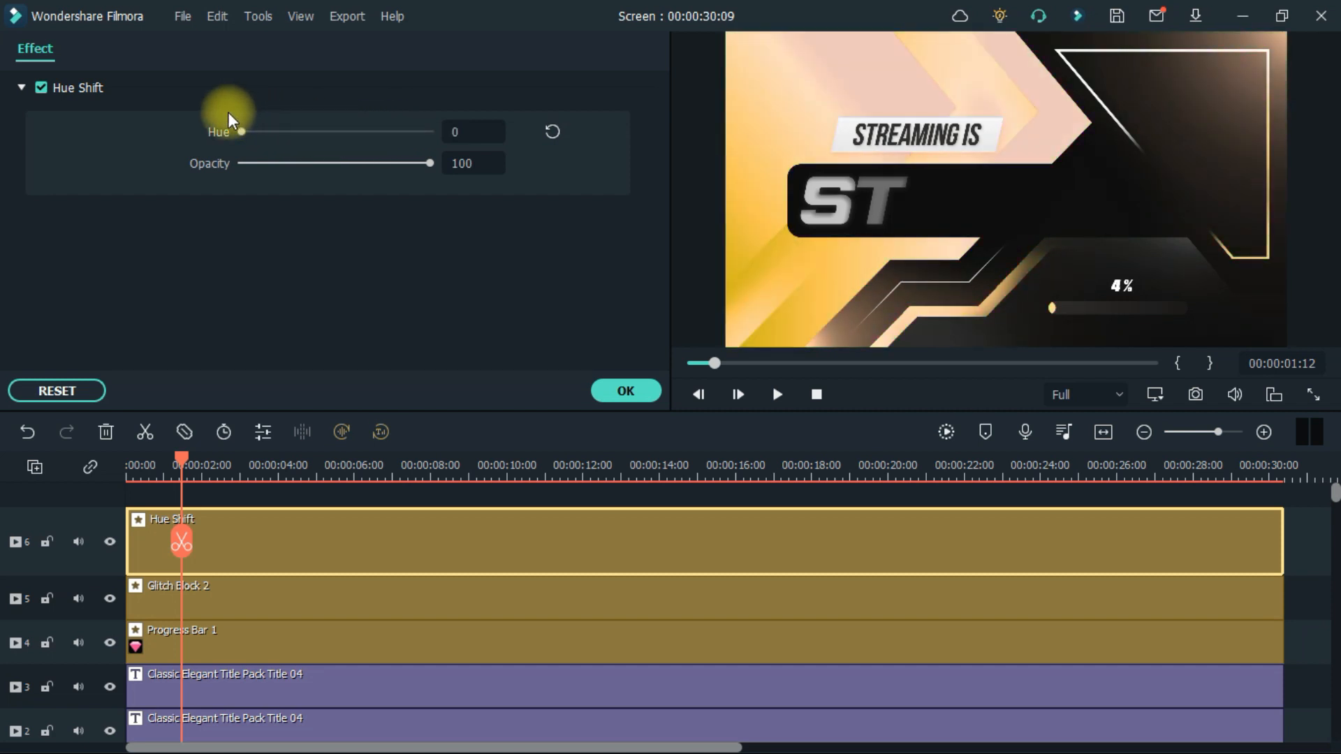
drag(242, 132, 363, 132)
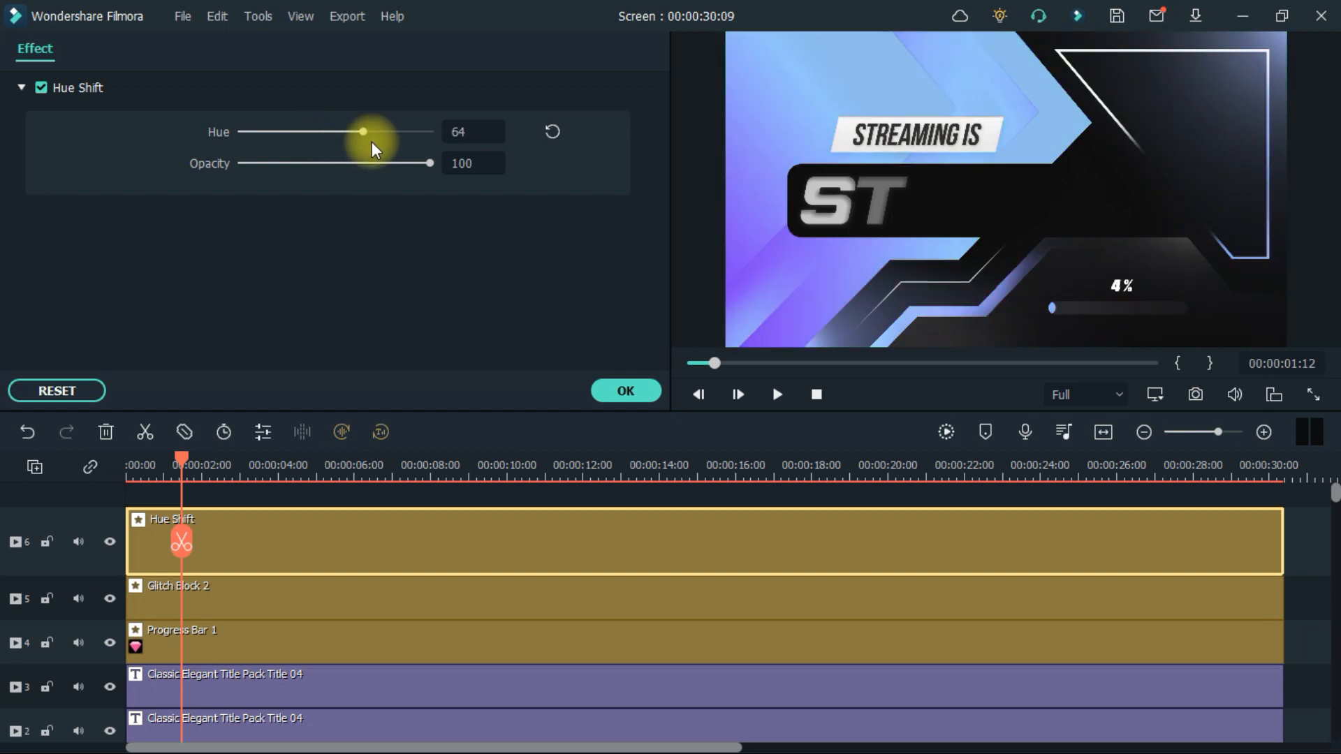
click(625, 391)
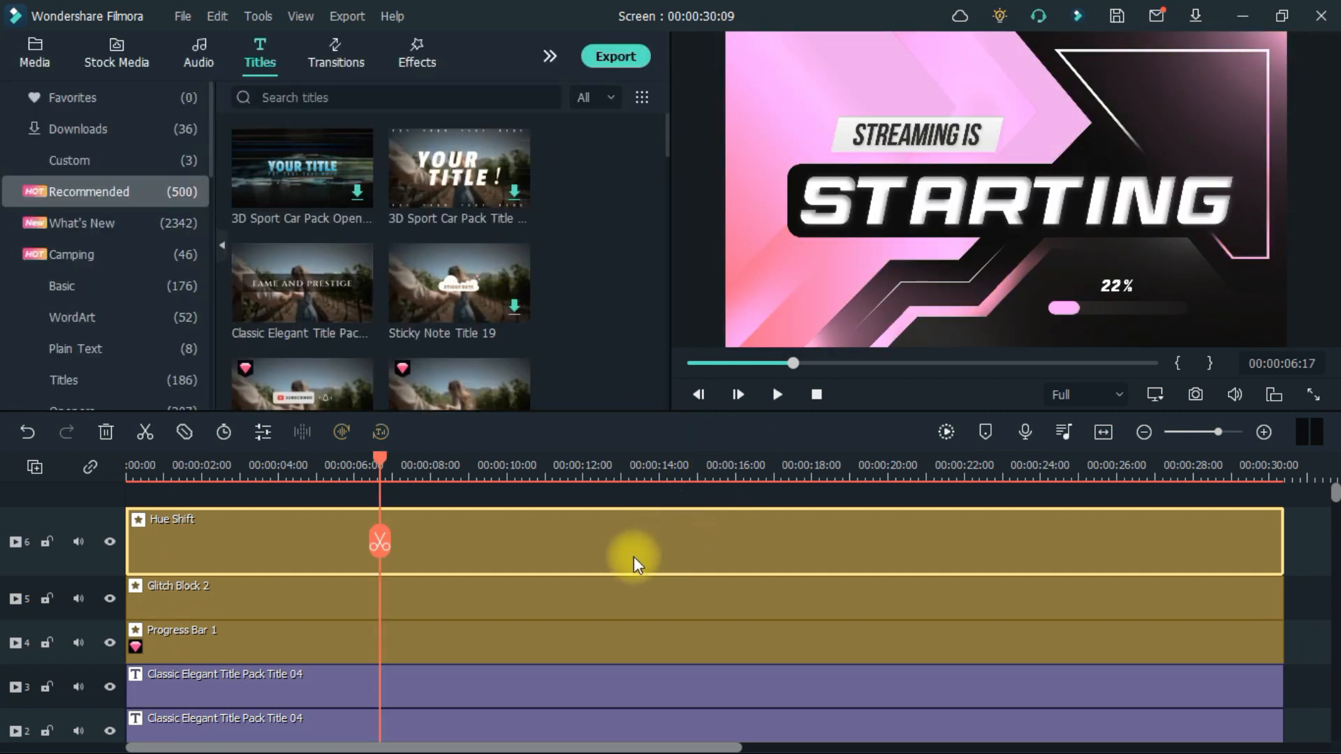
mouse_move(605, 579)
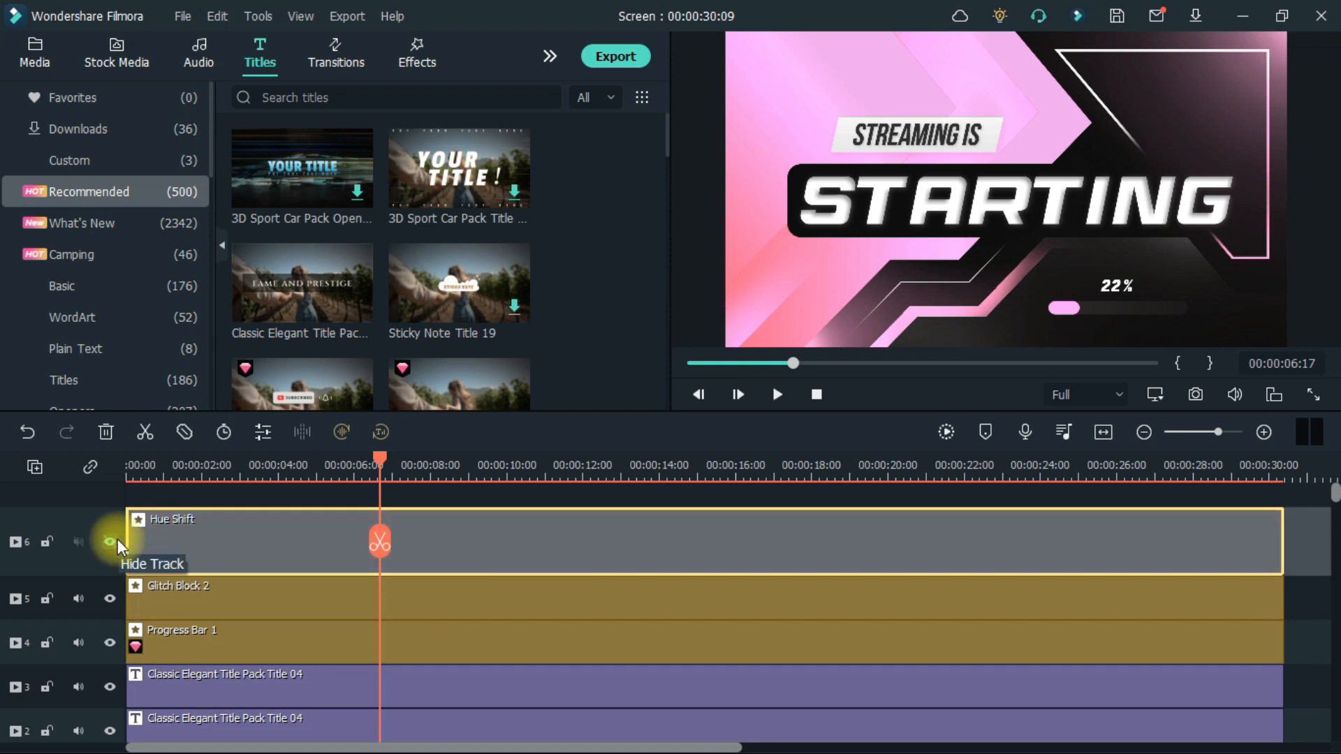
click(109, 541)
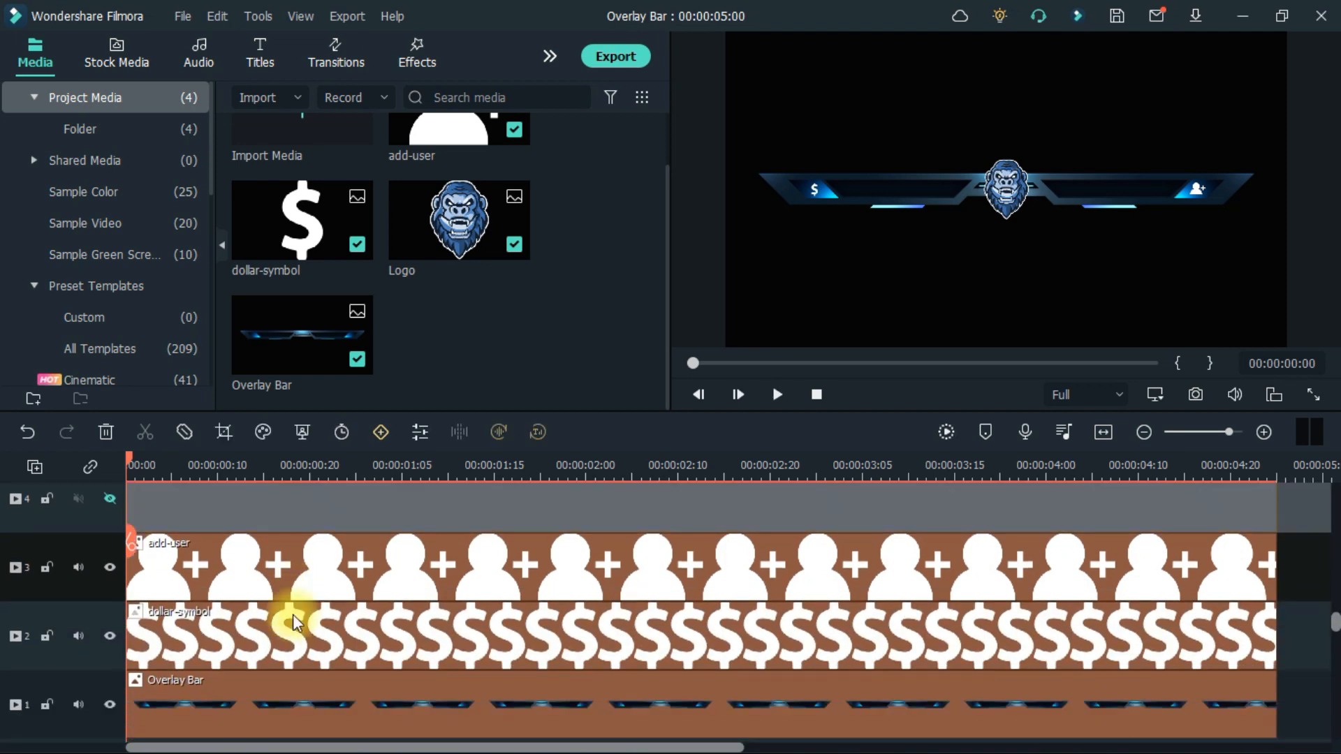
mouse_move(109, 567)
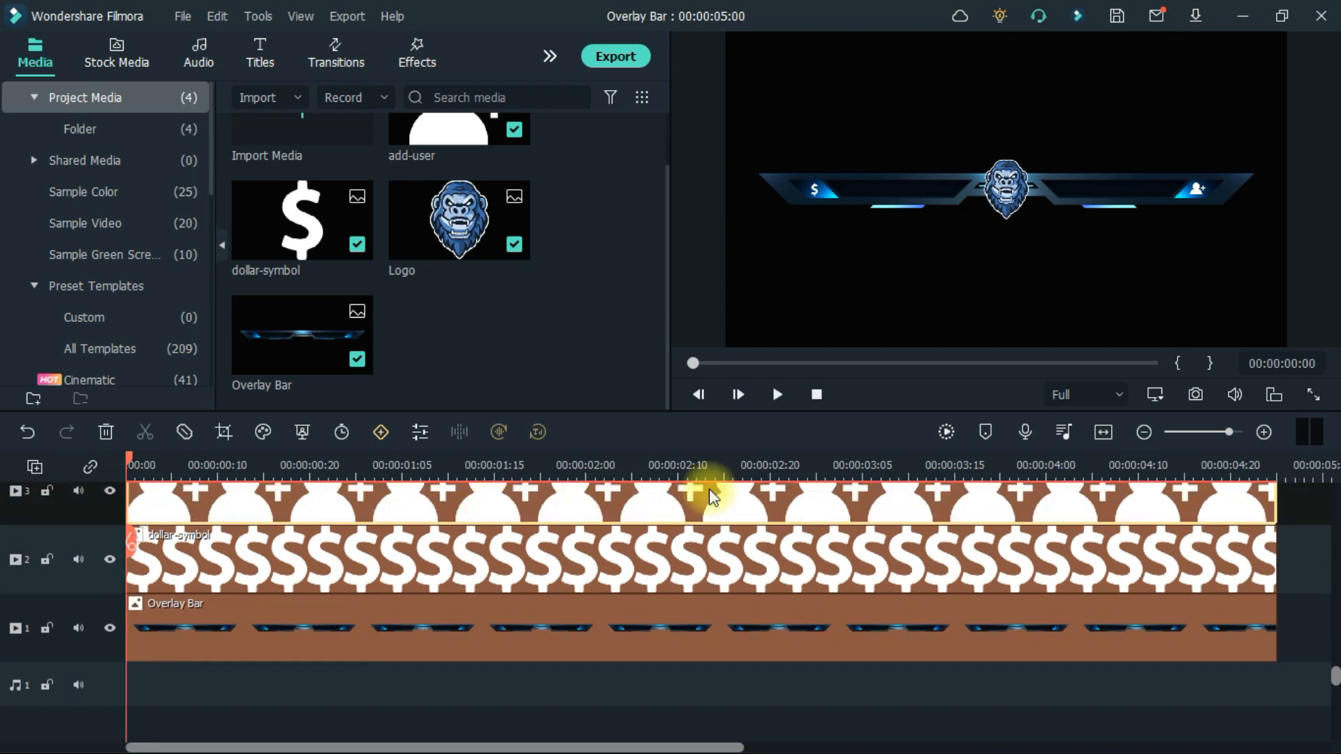
mouse_move(915, 294)
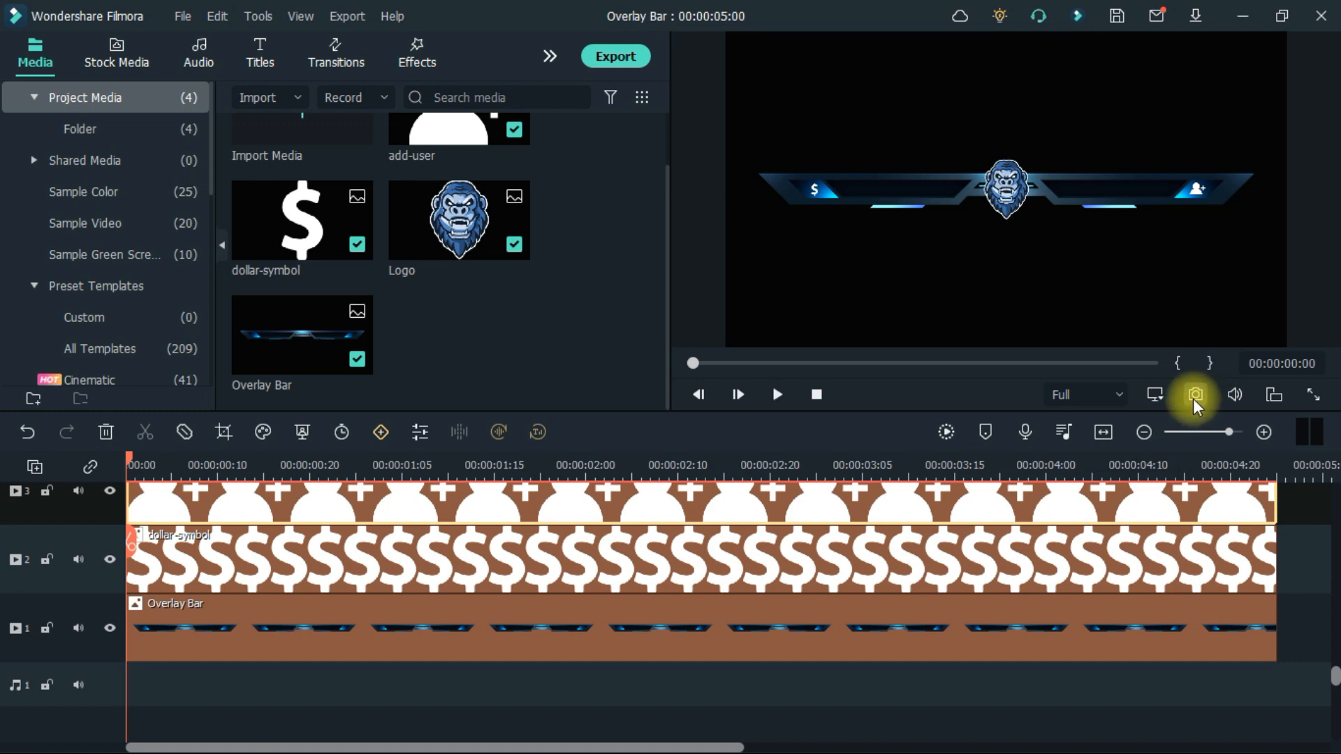
Capture a snapshot of the overlay bar as Snapshot_4 in the media library
click(1195, 393)
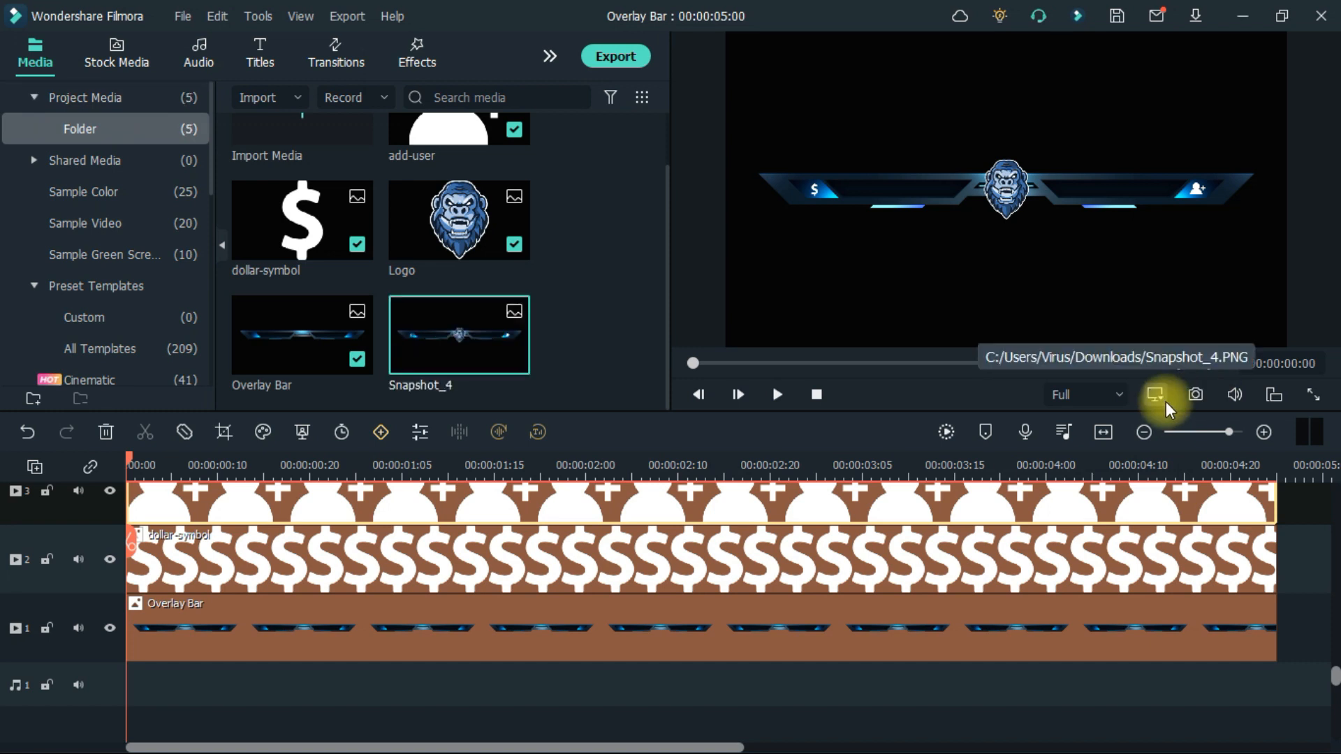
mouse_move(693, 340)
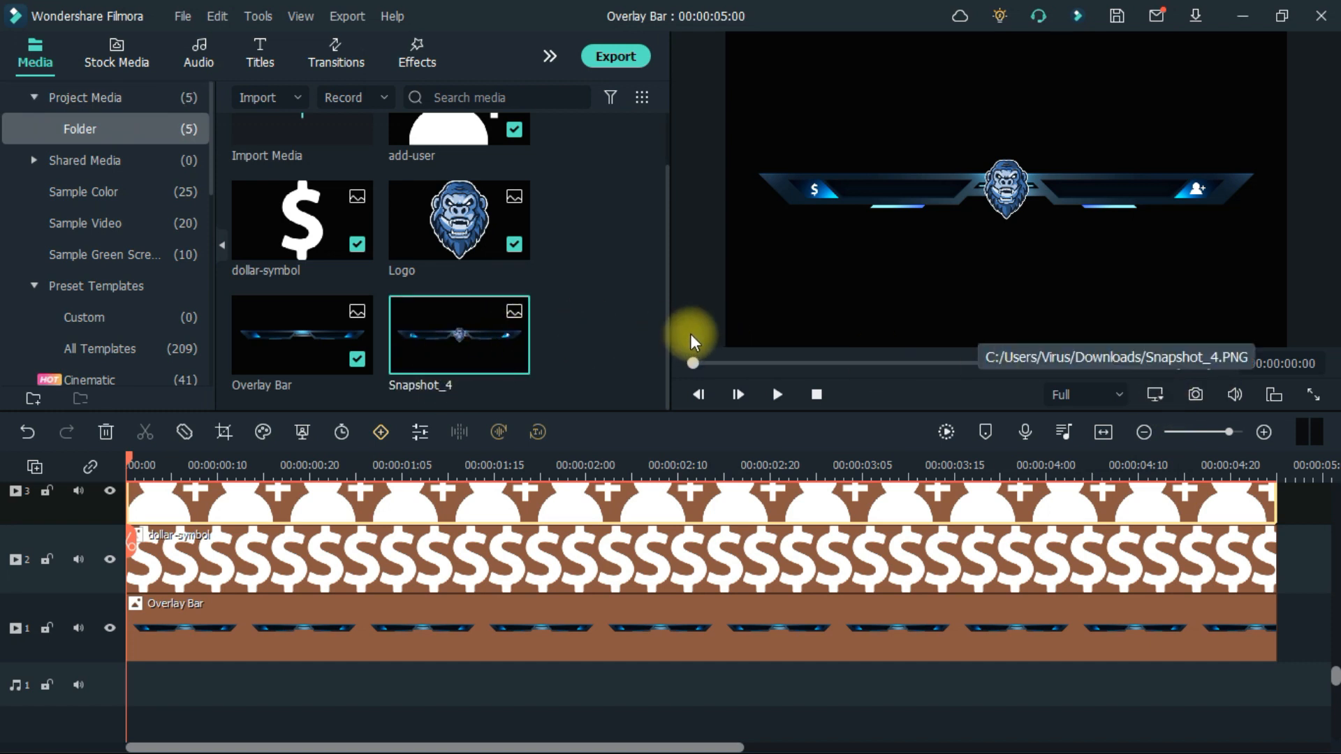
mouse_move(1023, 477)
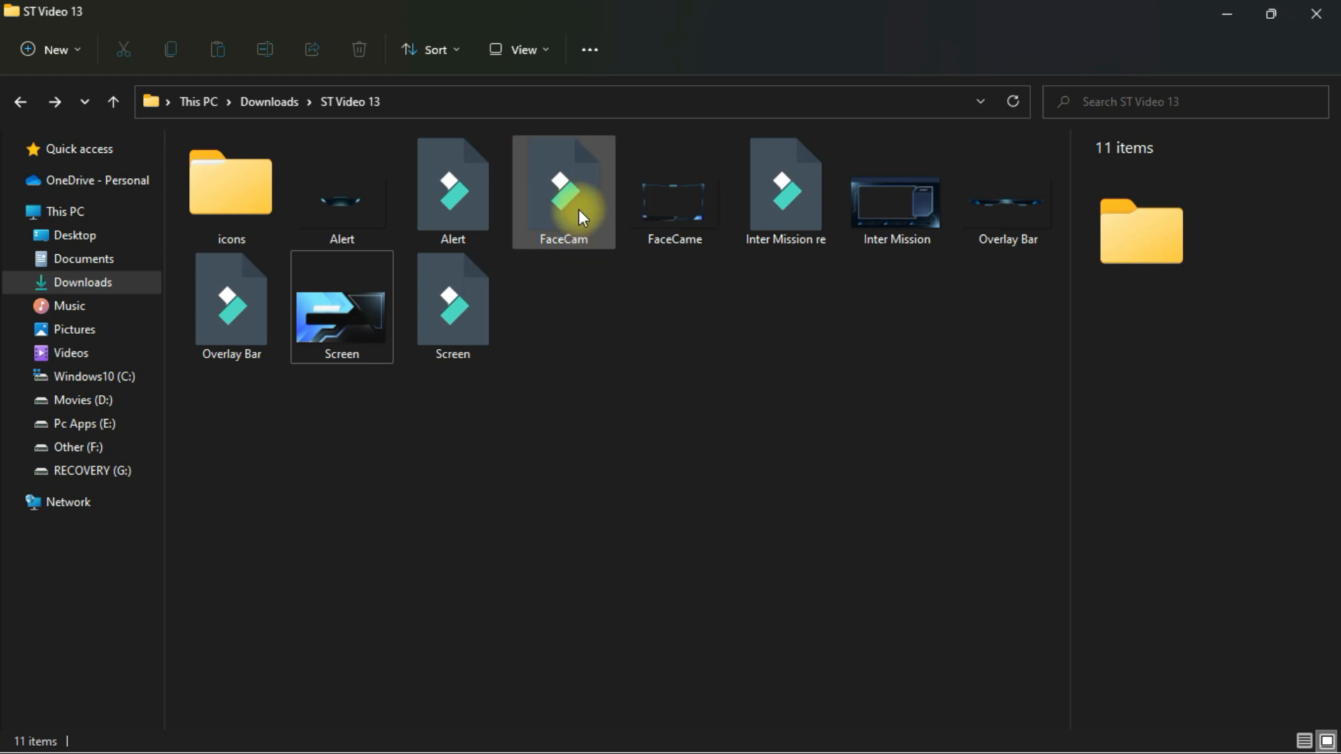
Open the FaceCam template project with its GAMER webcam frame
double_click(563, 192)
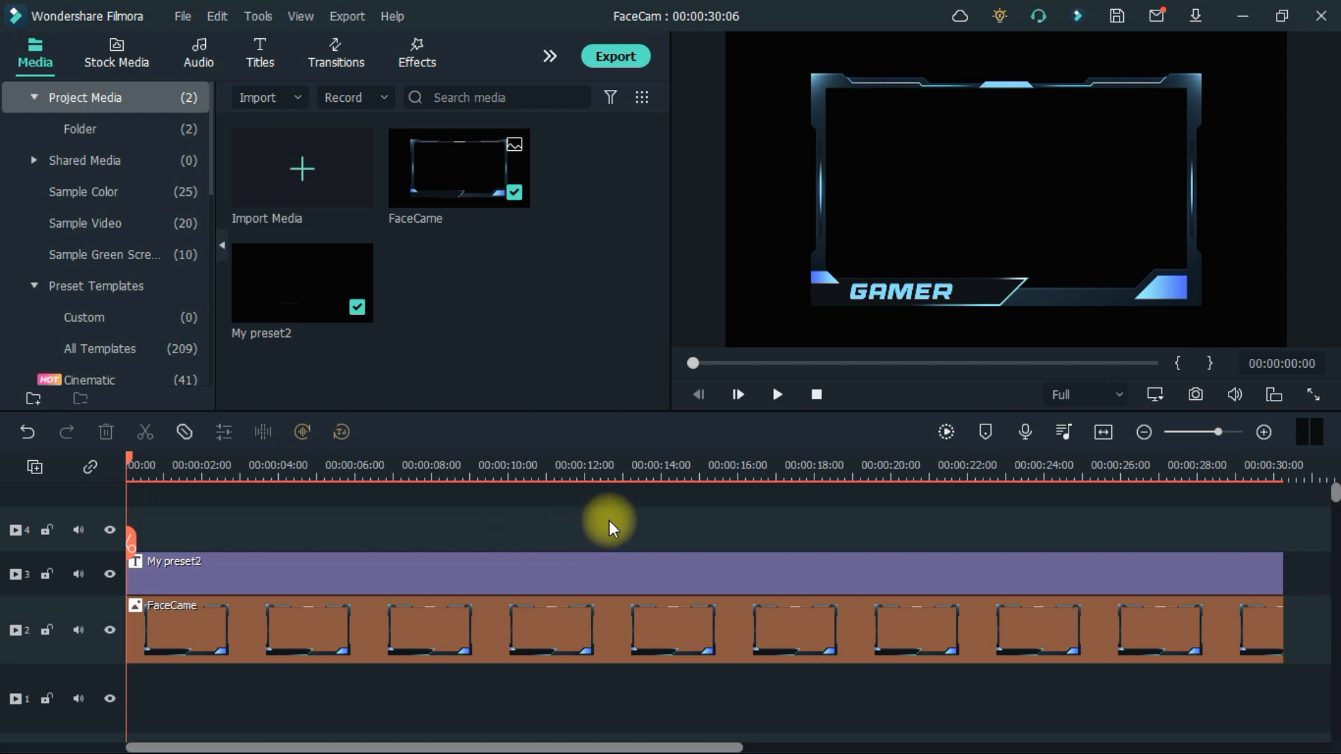
mouse_move(717, 740)
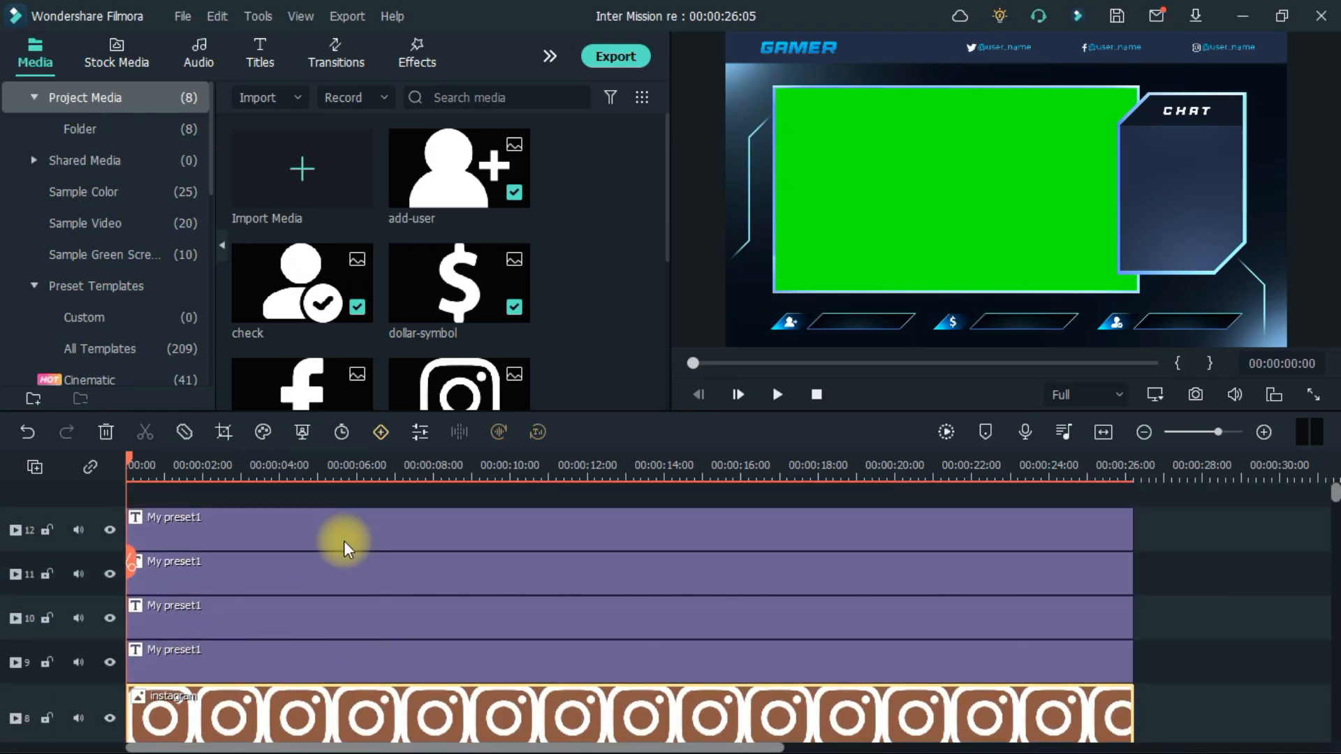
Open the Inter Mission project, hide its Green placeholder track, and show the Effects library
click(1313, 394)
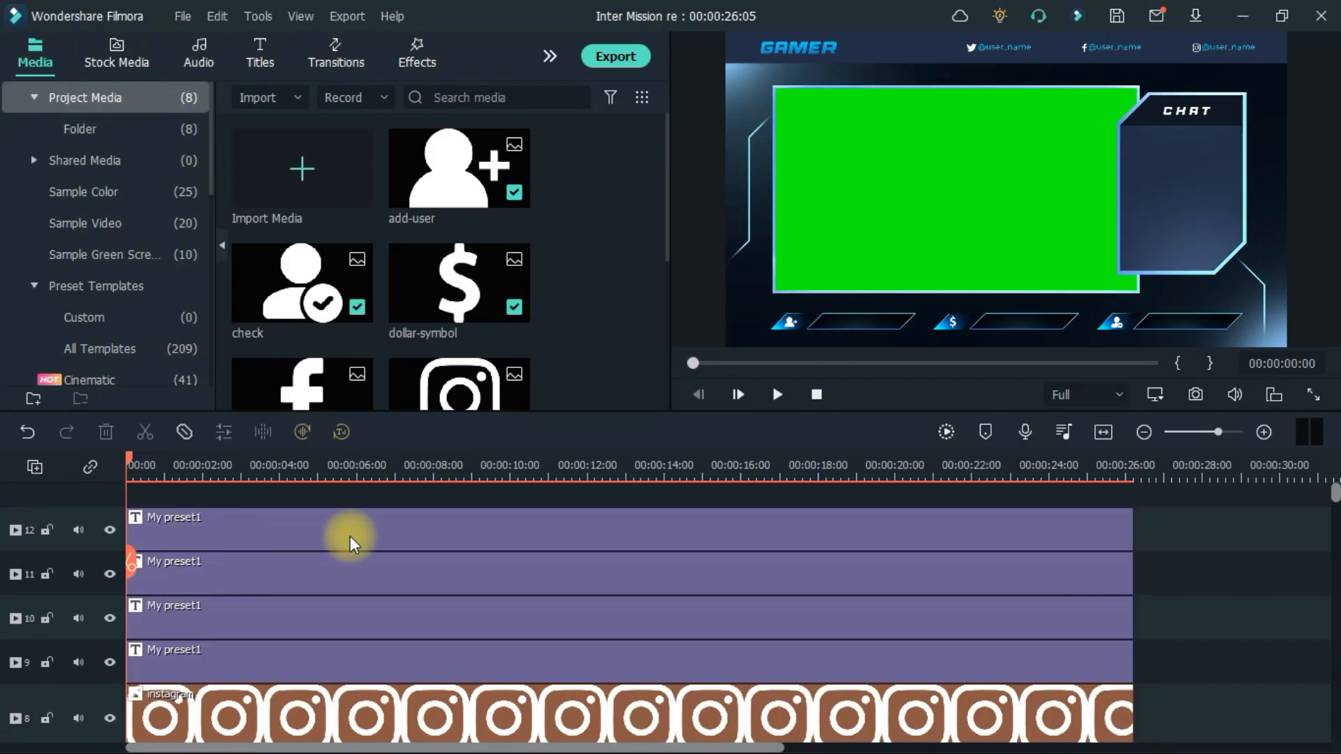
double_click(351, 529)
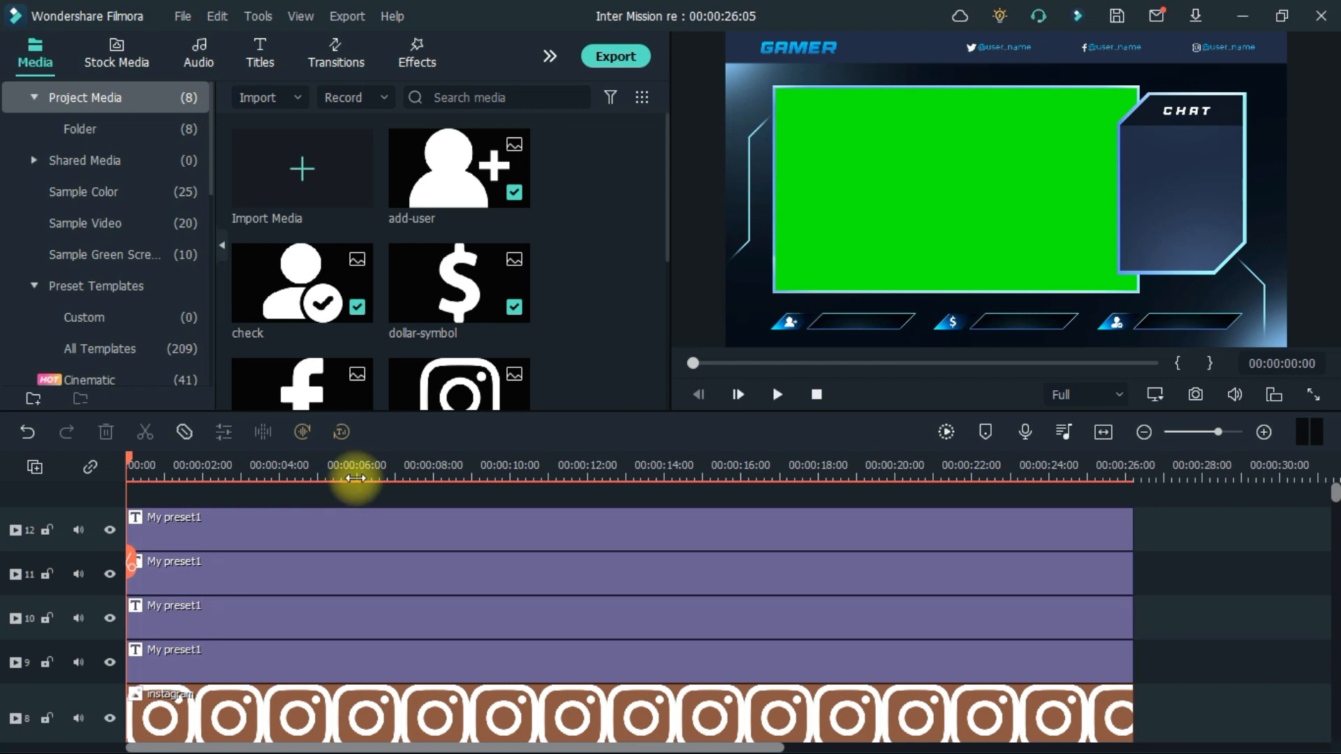
scroll(down, 3)
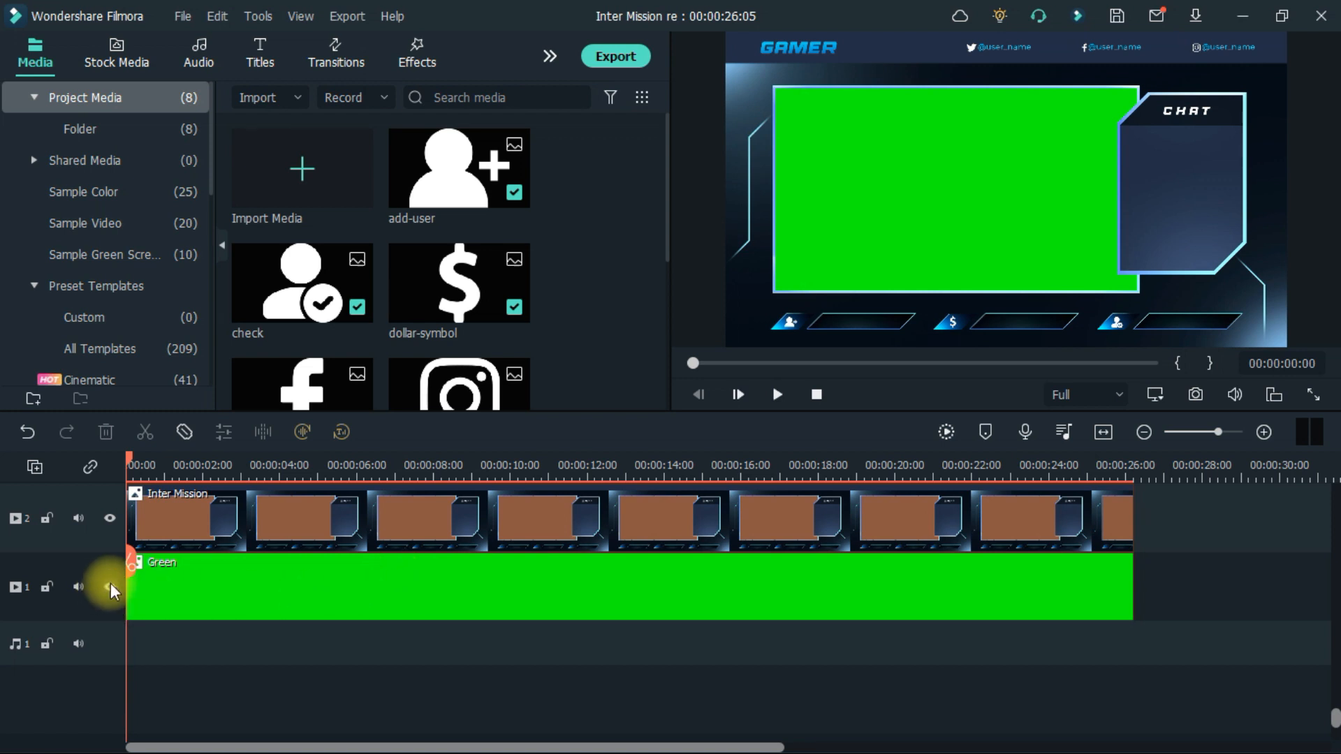
click(109, 587)
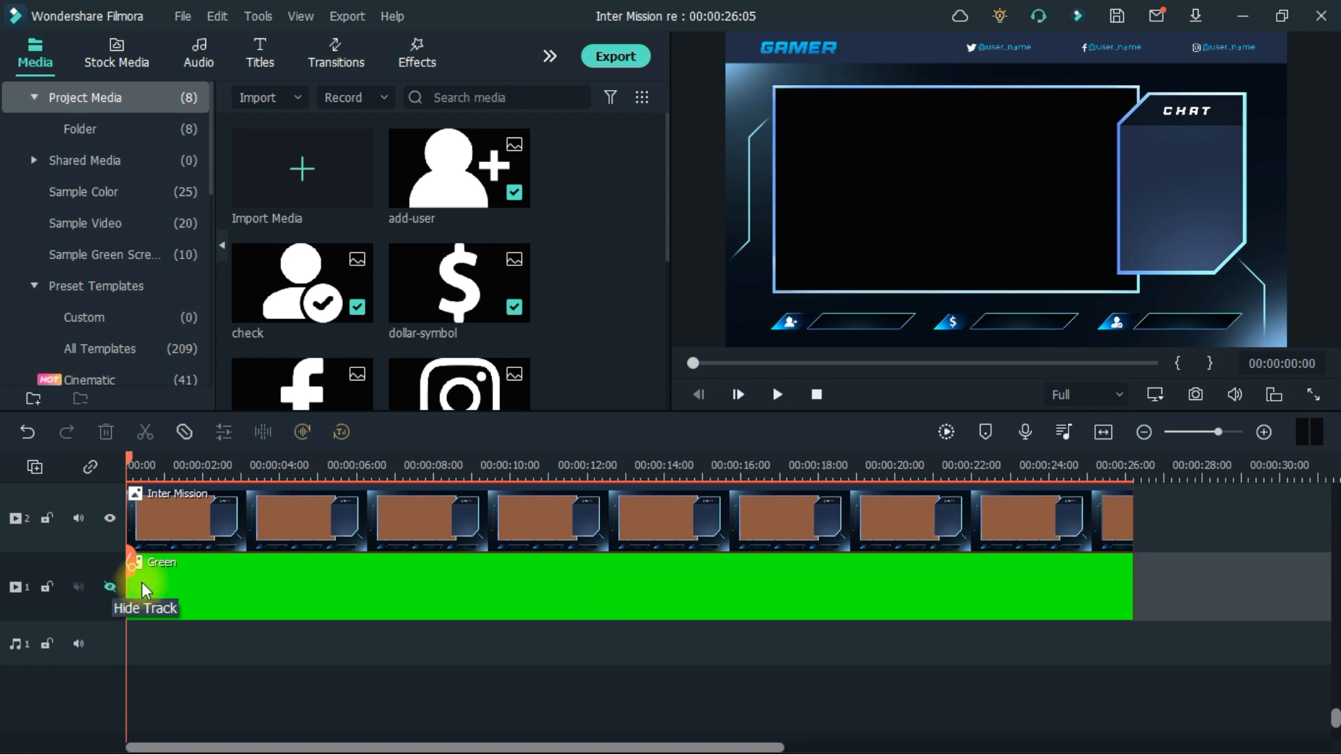
click(417, 53)
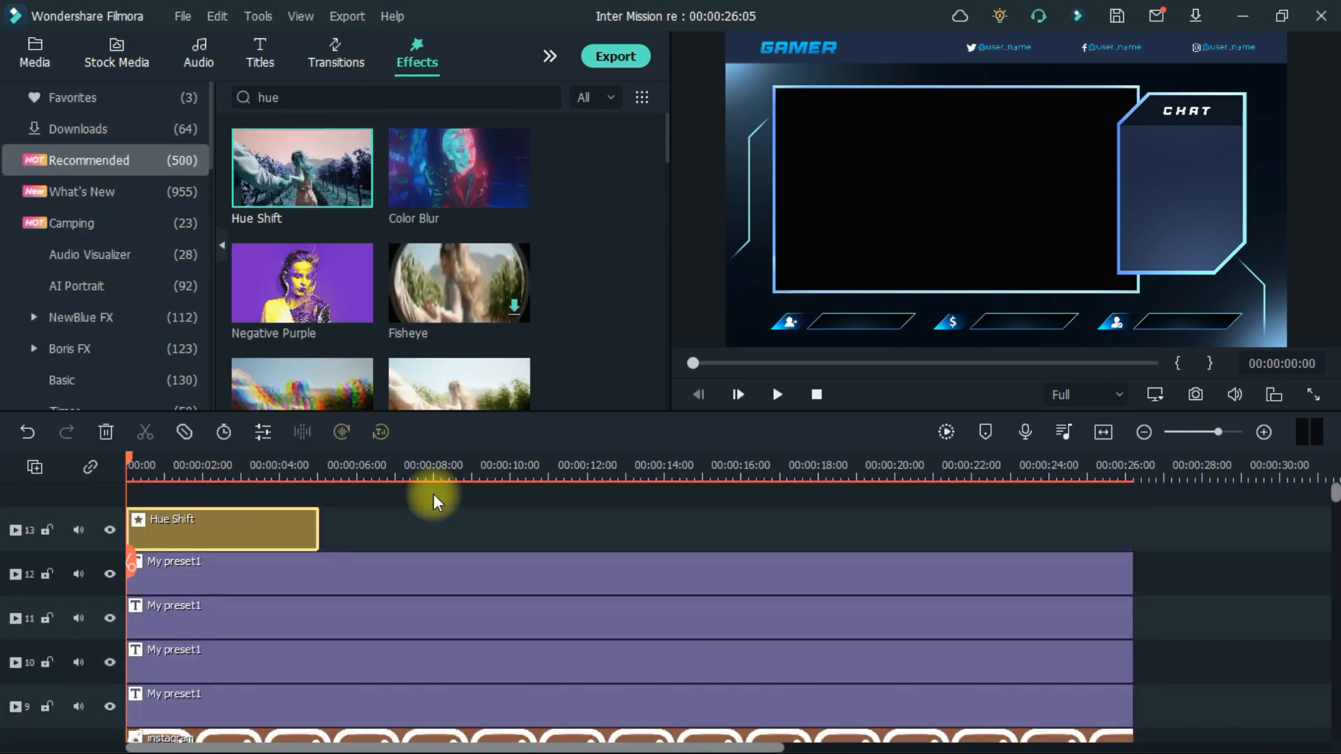
Extend the Hue Shift clip to the timeline end and toggle its track visibility
drag(320, 528, 1077, 528)
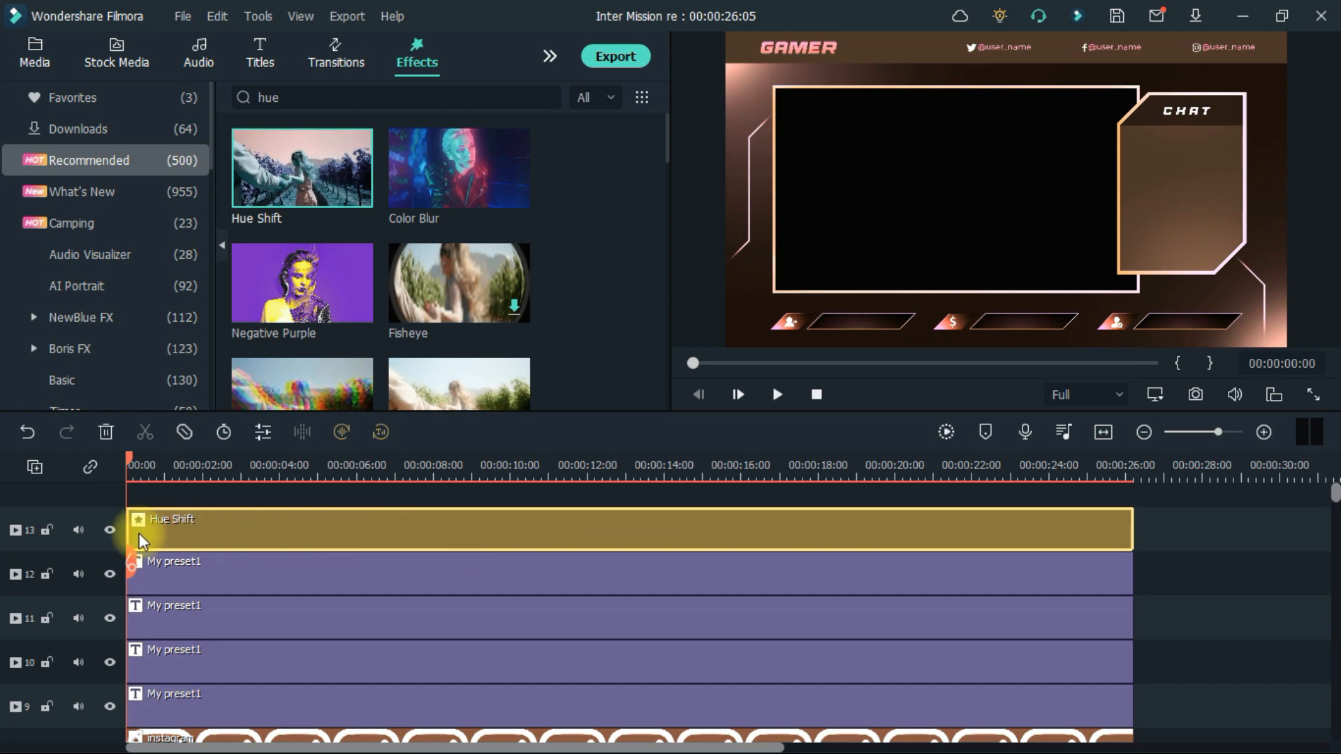
click(110, 530)
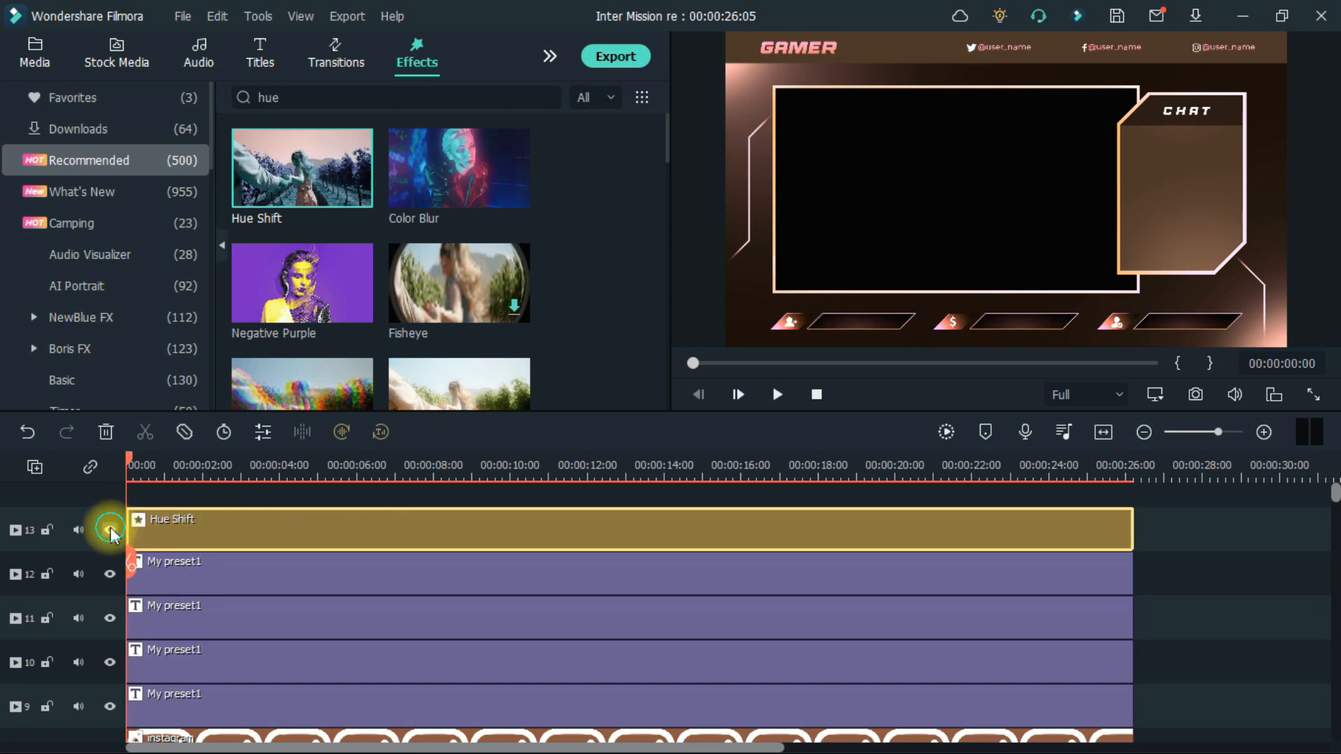